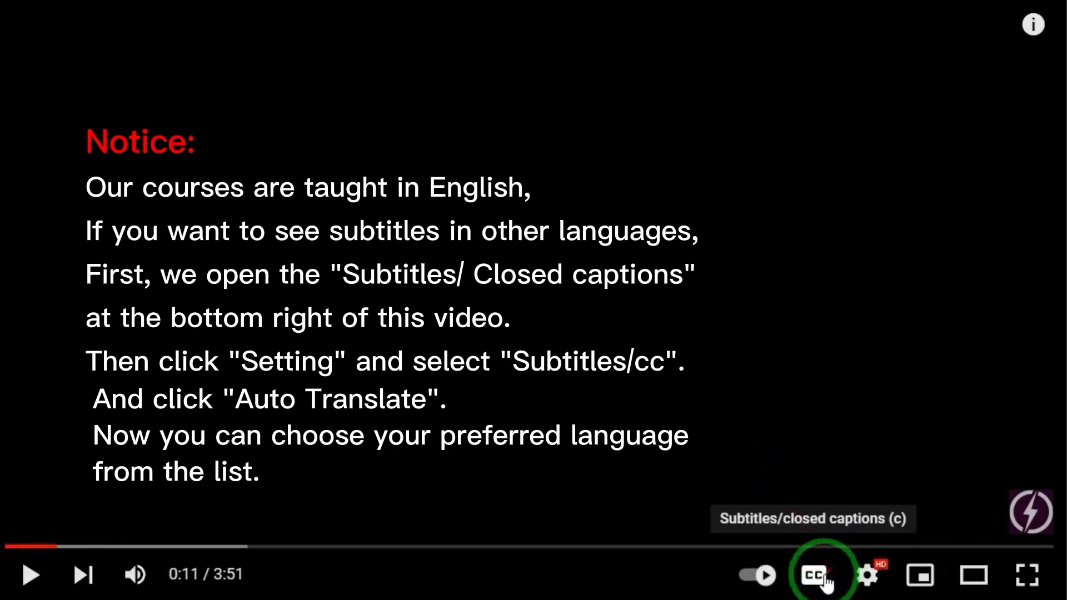
Enable YouTube subtitles and choose Auto-translate from the Subtitles/CC settings.
left_click(815, 575)
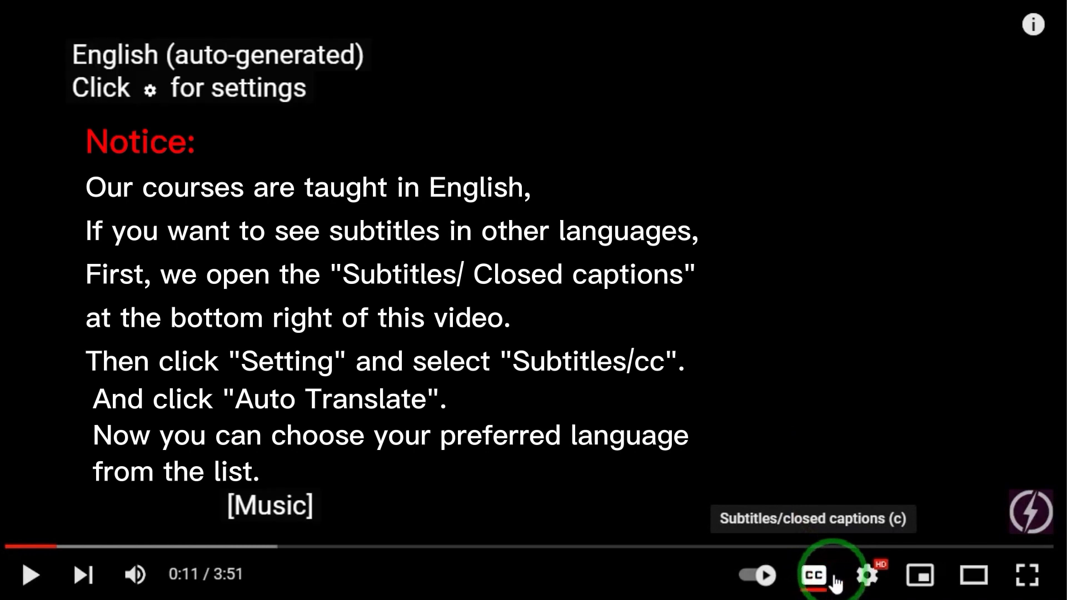
left_click(869, 576)
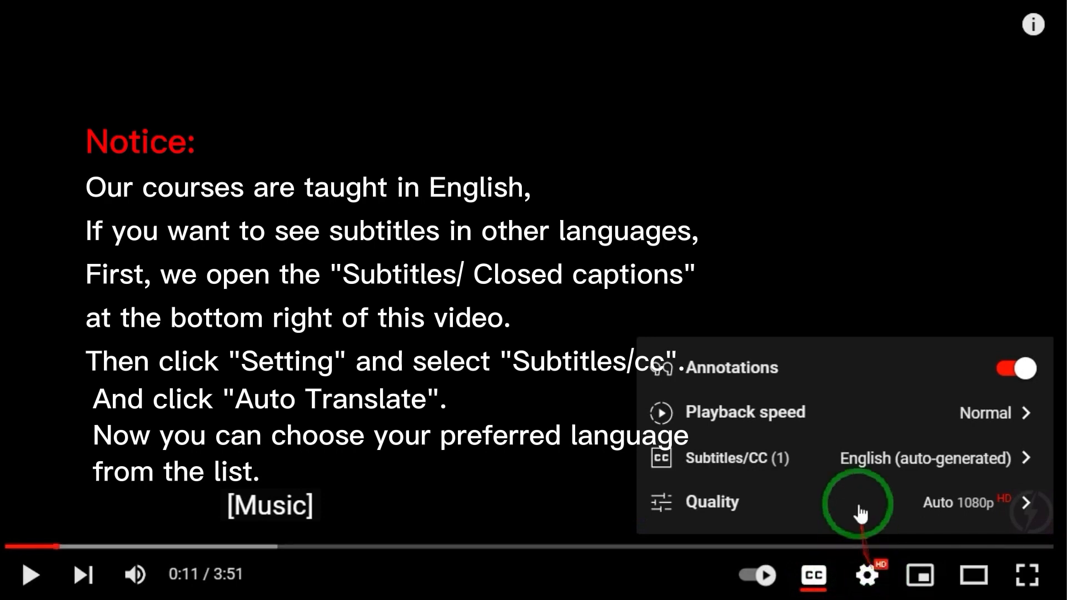
left_click(737, 458)
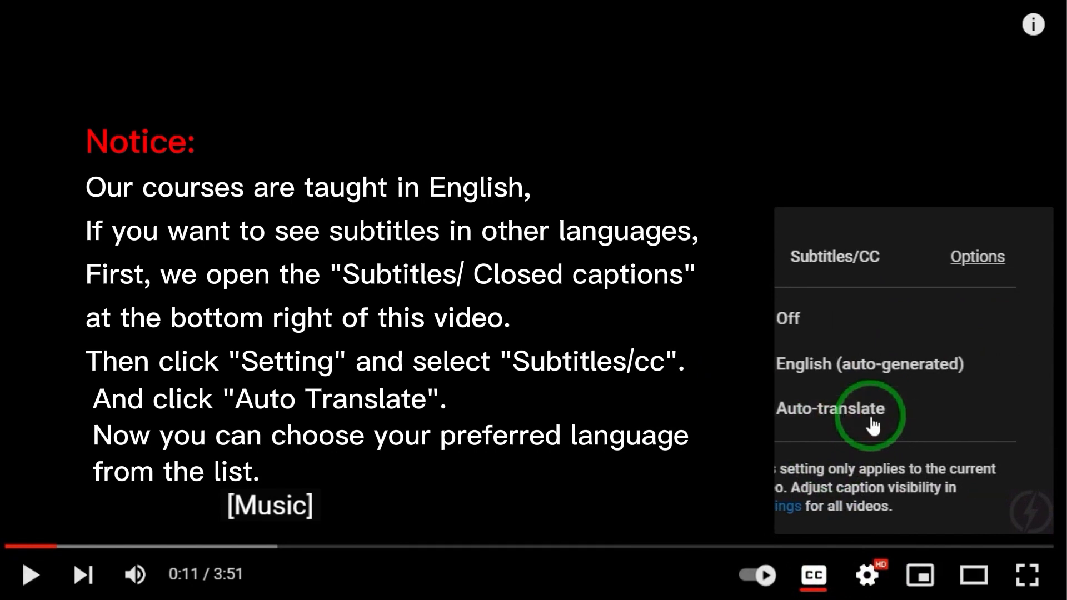
left_click(830, 409)
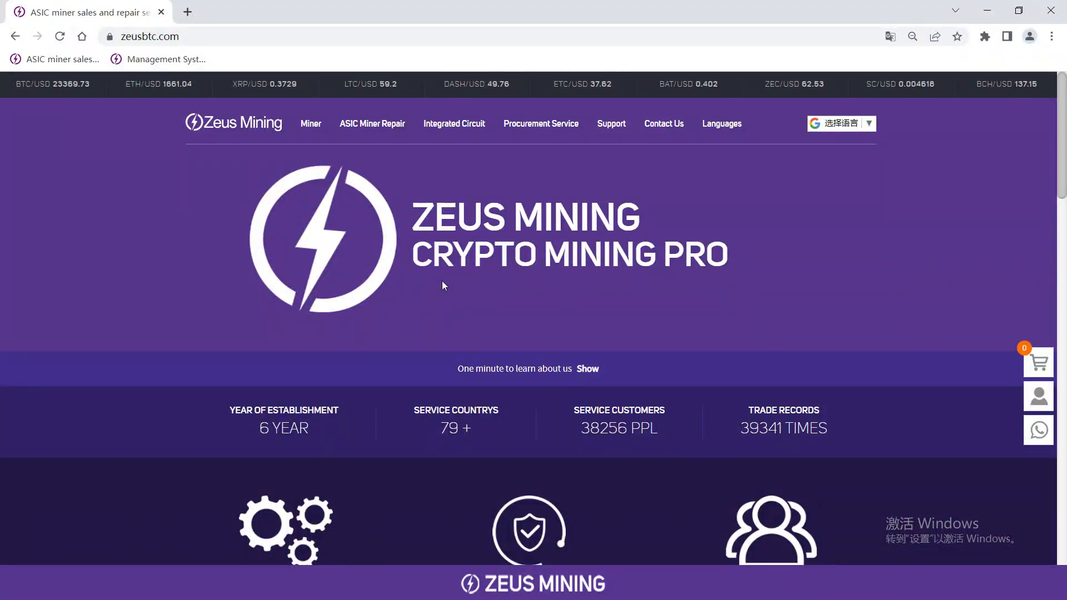
Search the ASIC Miner Repair parts catalogue for 'KF1'.
left_click(372, 123)
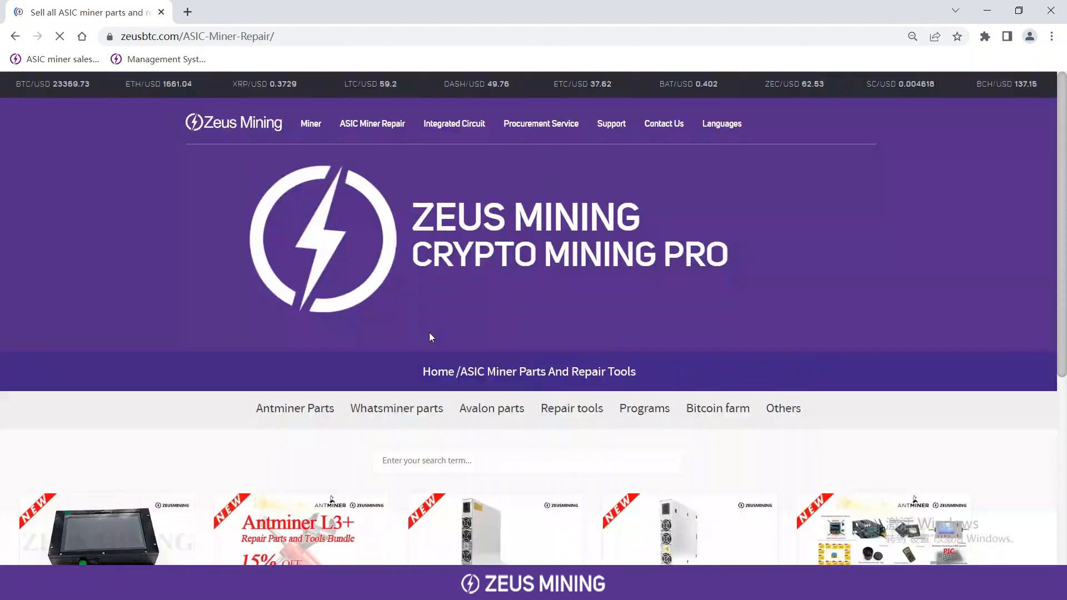
left_click(524, 391)
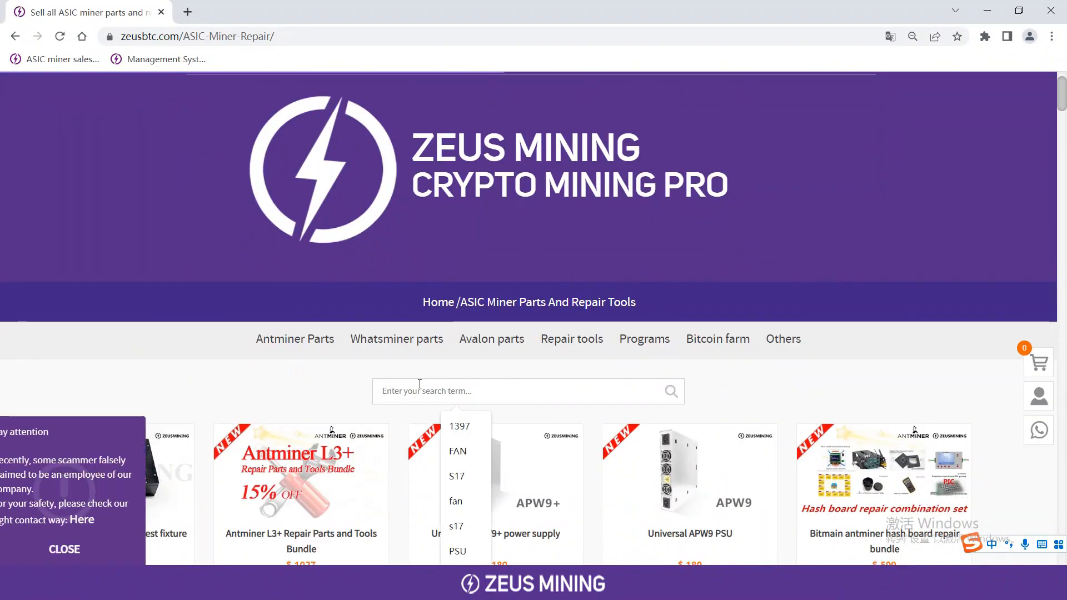
type("KF1")
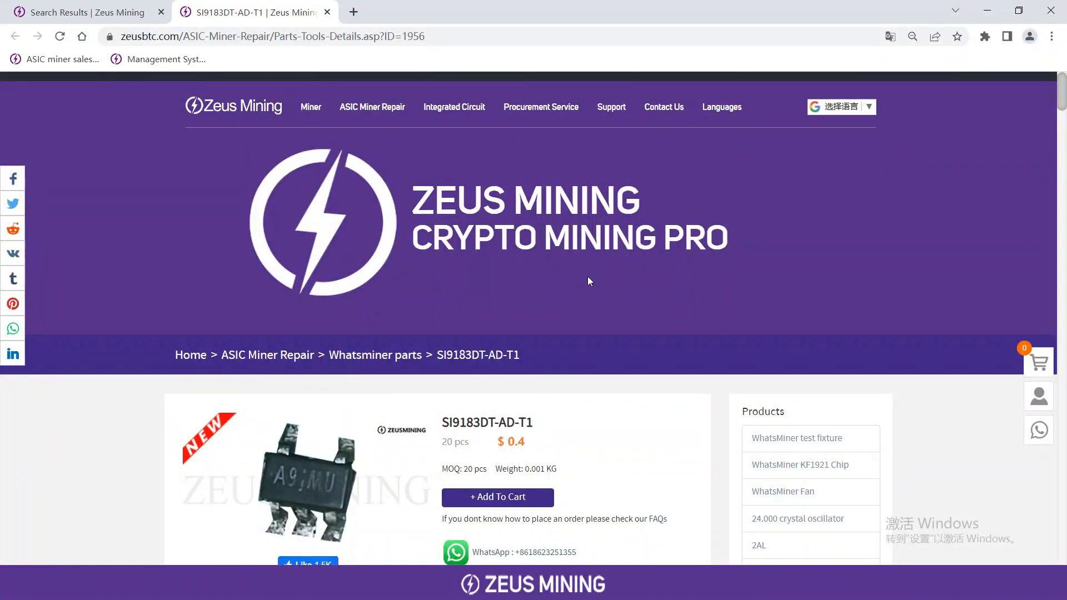
Scroll down the search results to the KF1921 chip, A9JMU, crystal oscillator and Resistor 000 links.
scroll("down", 3)
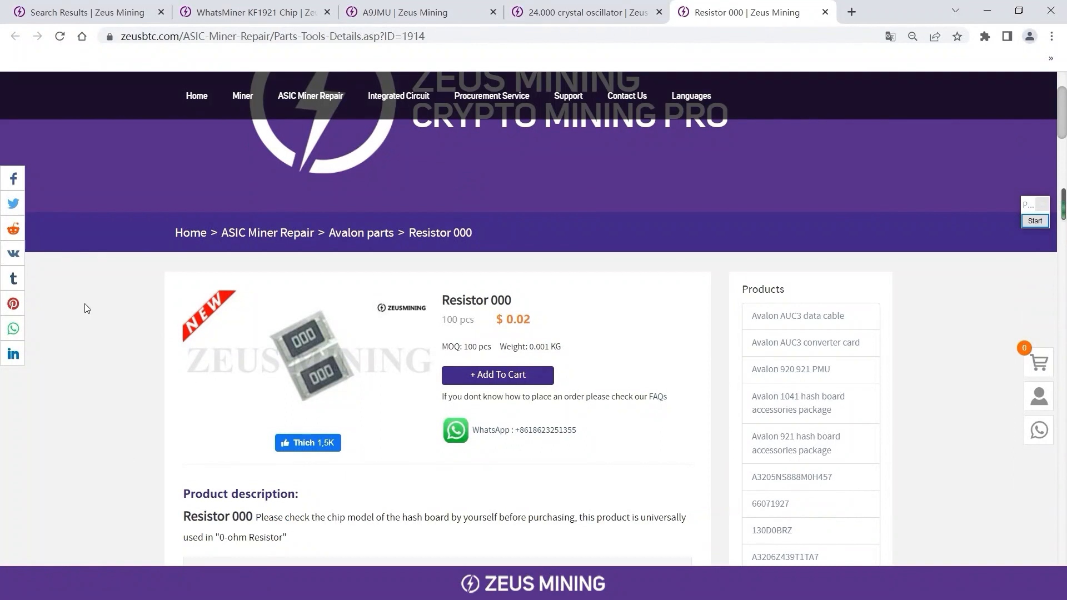
mouse_move(290, 489)
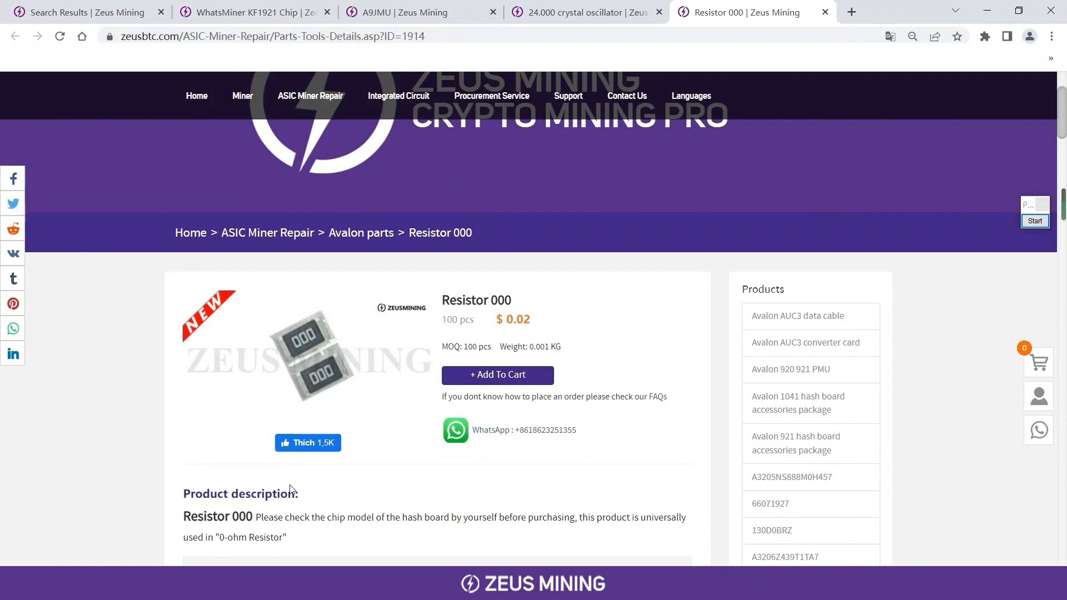
Switch to the 24.000 crystal oscillator tab and scroll to its $0.56–$0.49 tiered prices.
left_click(584, 12)
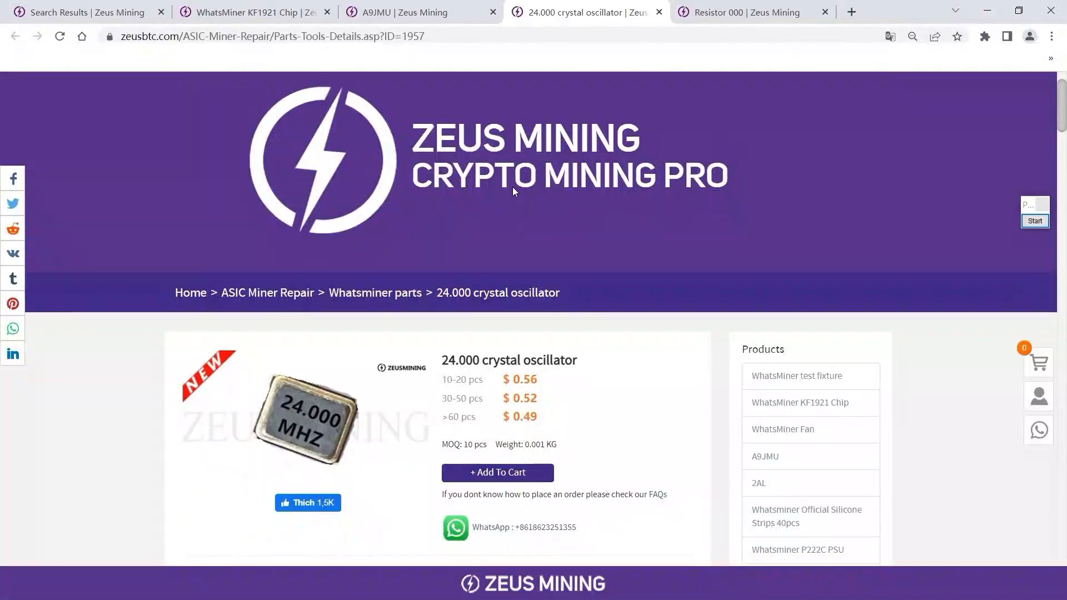
scroll("down", 3)
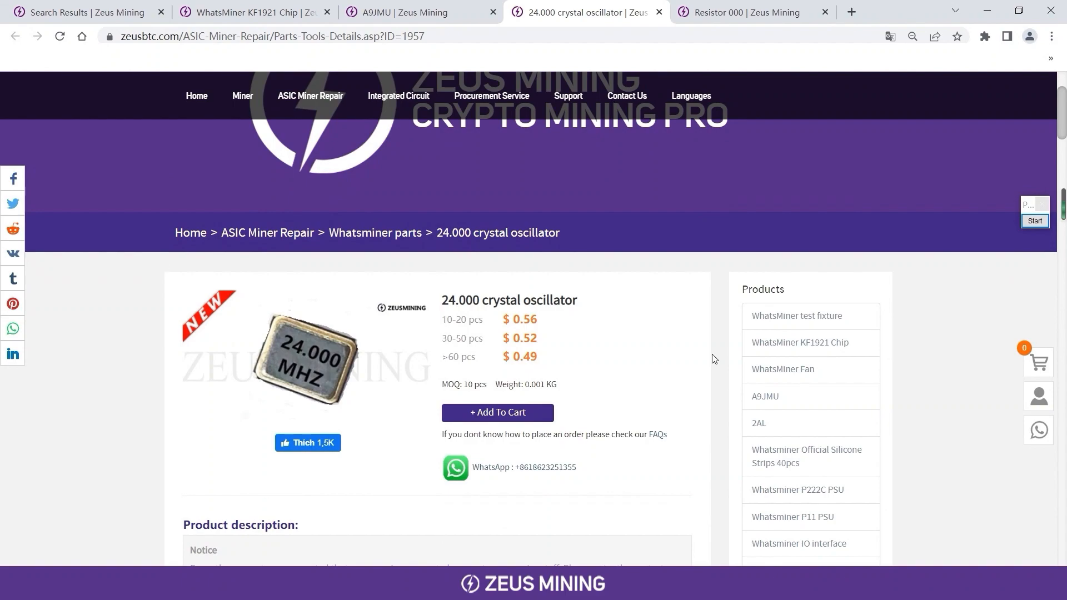